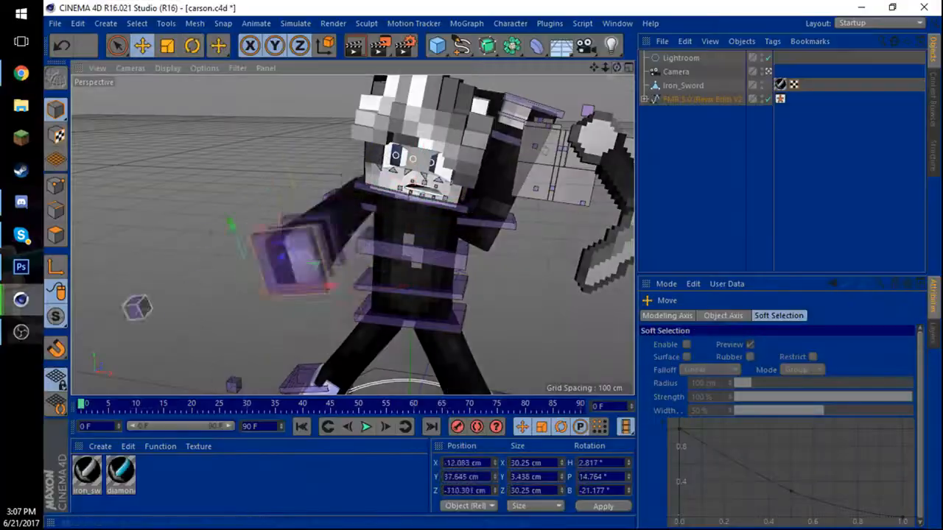
Step: Switch from the Cinema 4D character pose to the ArchitectPack.psd sword-swipe artwork in Photoshop
click(701, 99)
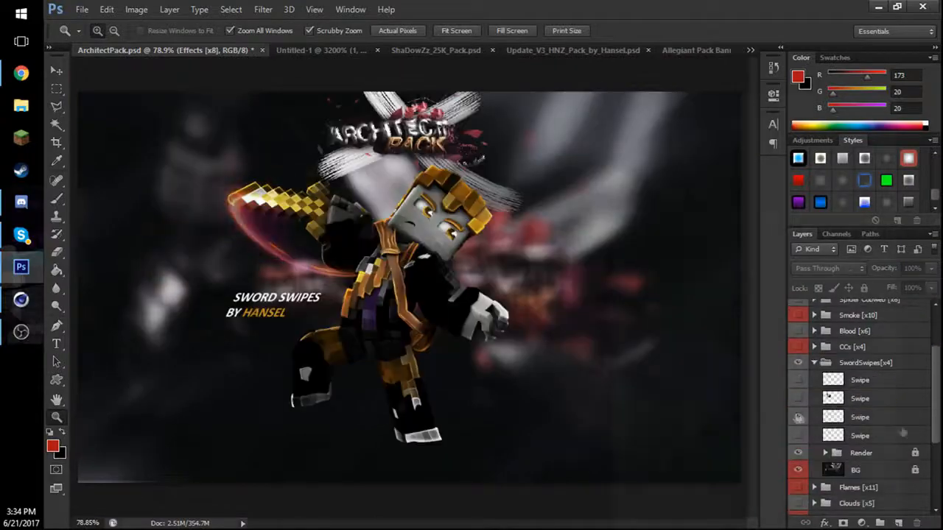
Step: Browse the pack's layer-style text samples and leaf assets, then the Allegiant Pack Banner document
click(592, 50)
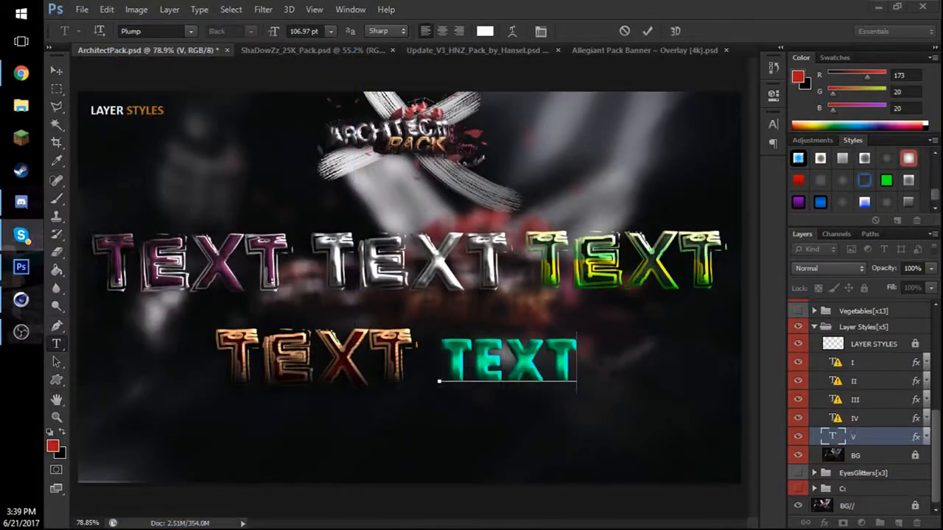
click(645, 50)
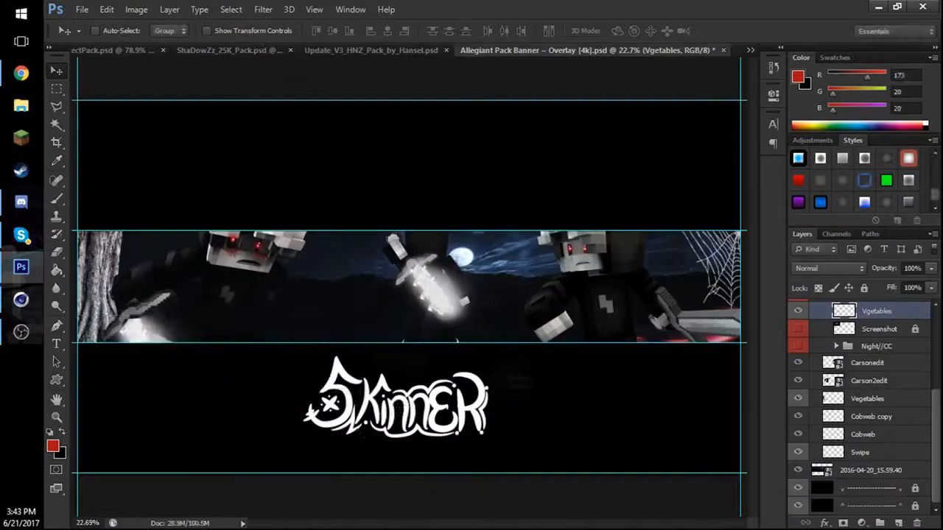
click(110, 50)
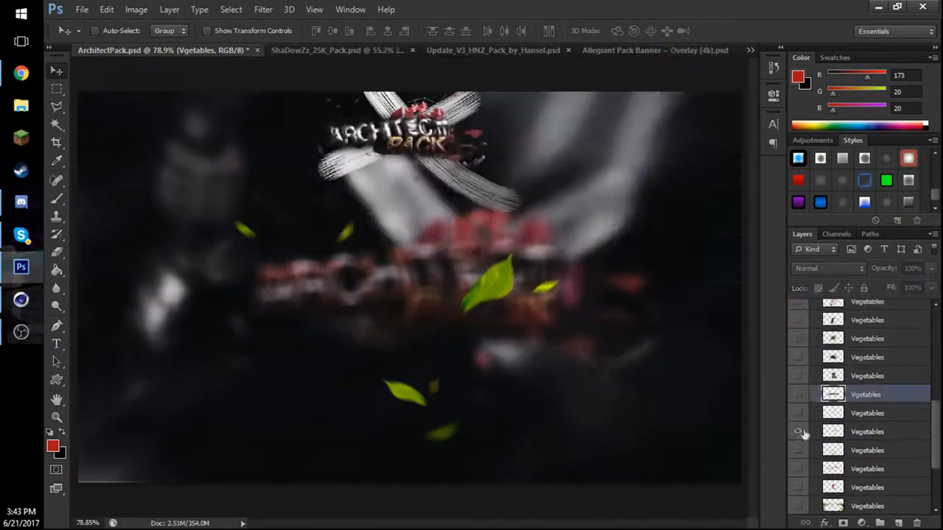
click(653, 51)
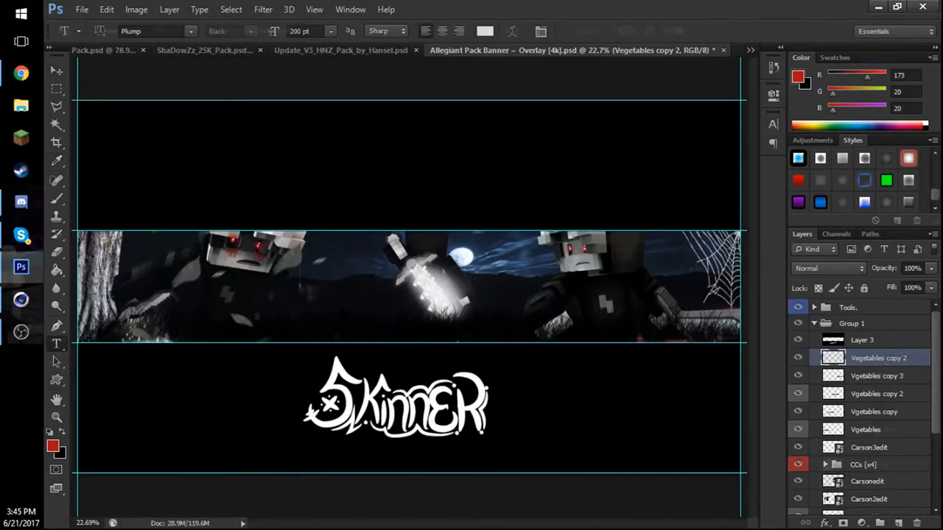
Step: Add the banner overlay layer, then bring up the Skype conversation from the taskbar
click(298, 282)
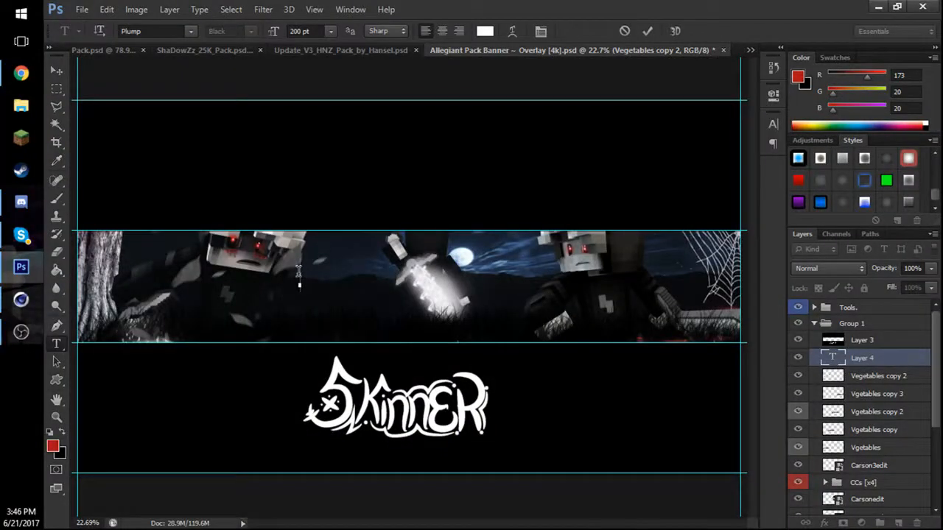
click(21, 235)
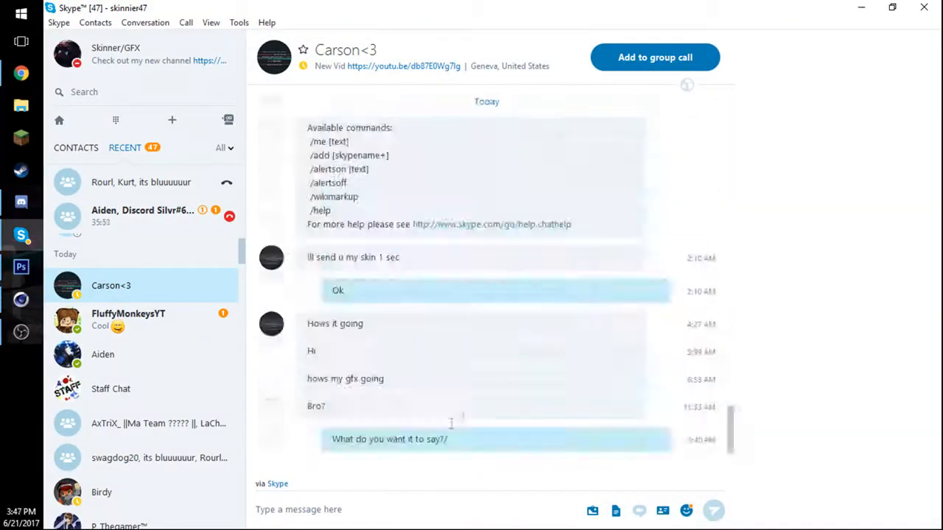
Step: Review the Skype chat about overlays, then search dafont.com in Chrome for 'kurt bold'
click(20, 267)
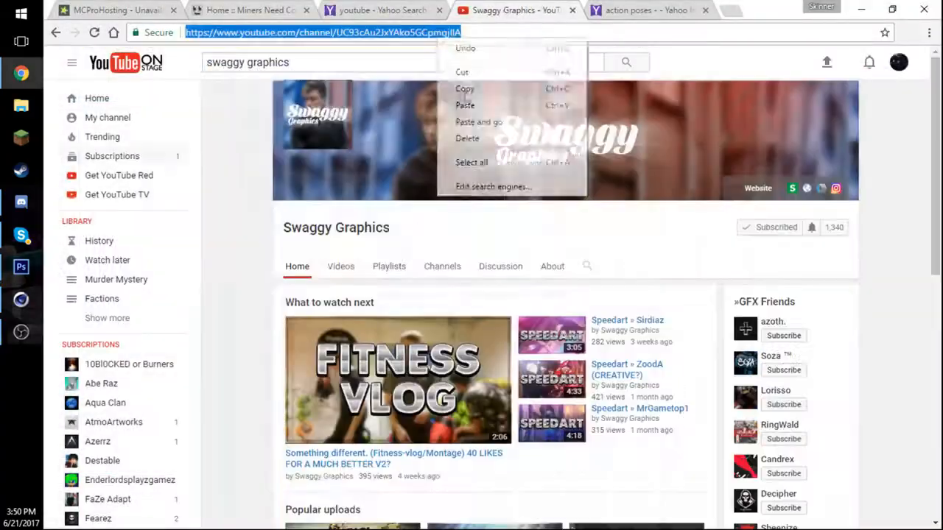
click(20, 234)
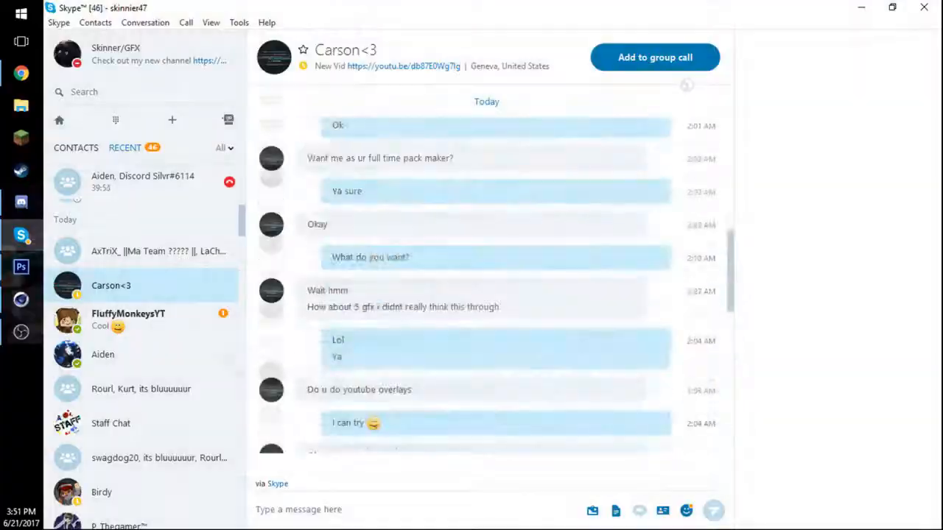
click(20, 266)
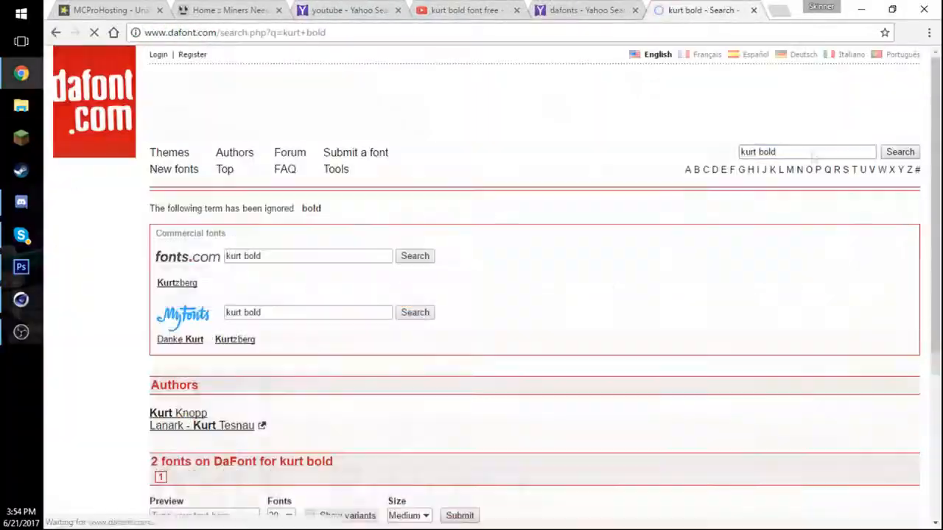
Step: Download the Kurt font as kurt.zip and start a 'brain' search in a new Chrome tab
click(21, 266)
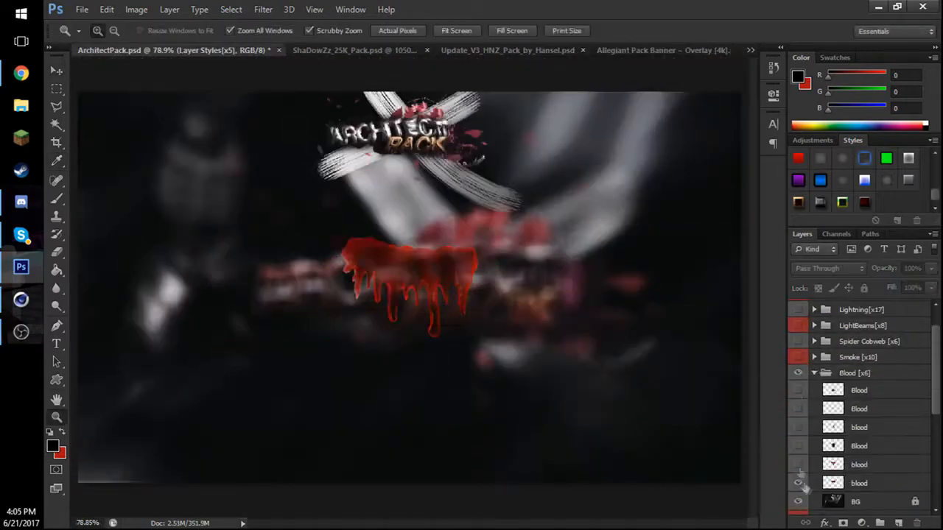
click(659, 50)
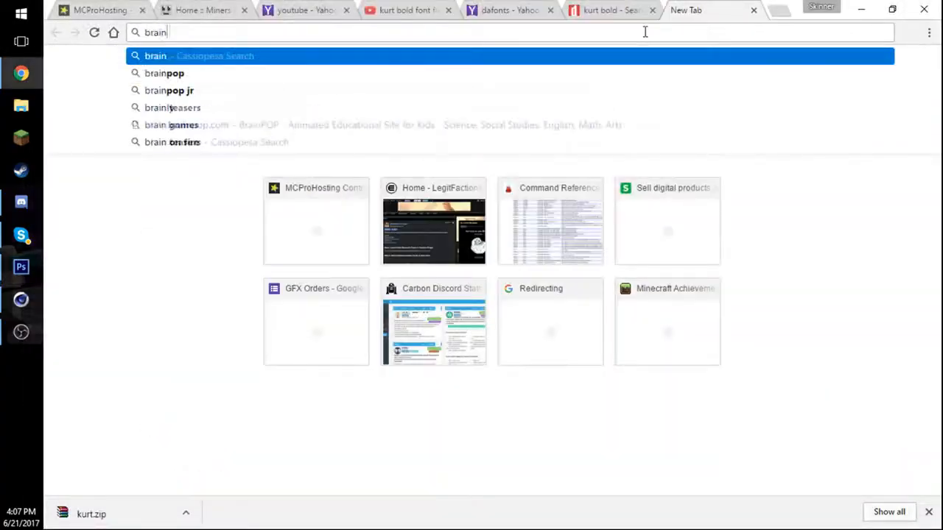
Step: Search Yahoo for 'real life brain', then return to the Skinner banner document in Photoshop
key(Return)
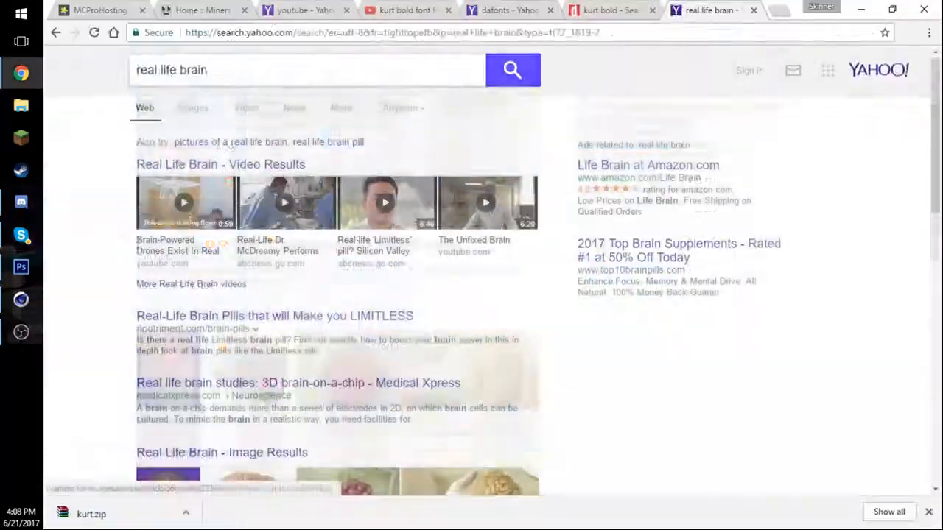
click(20, 267)
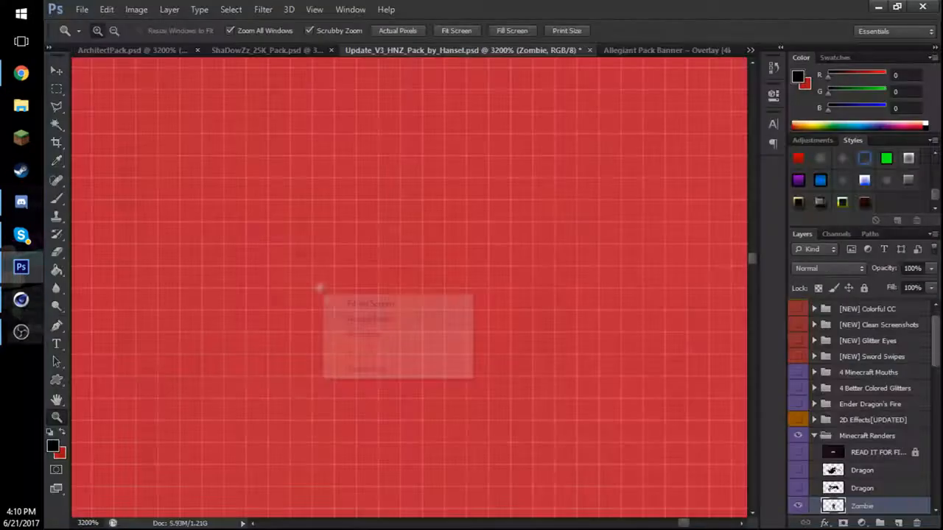
click(666, 50)
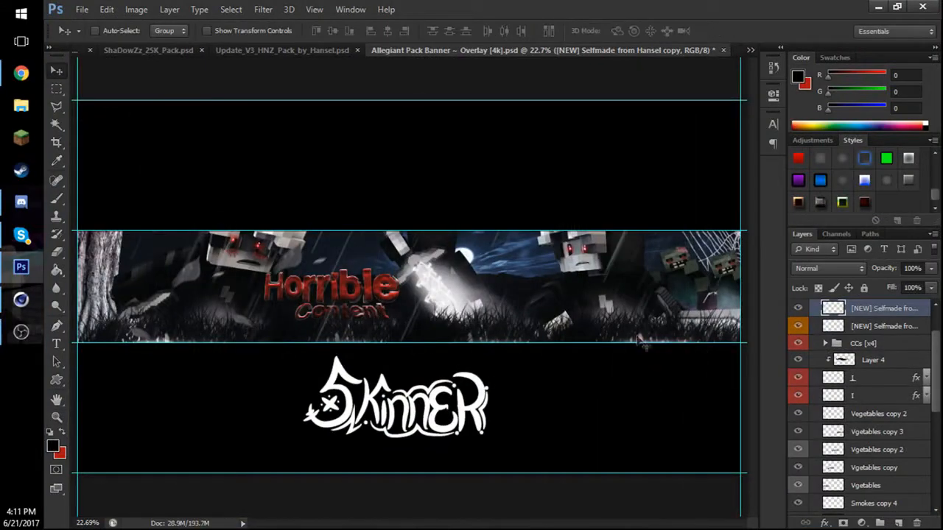